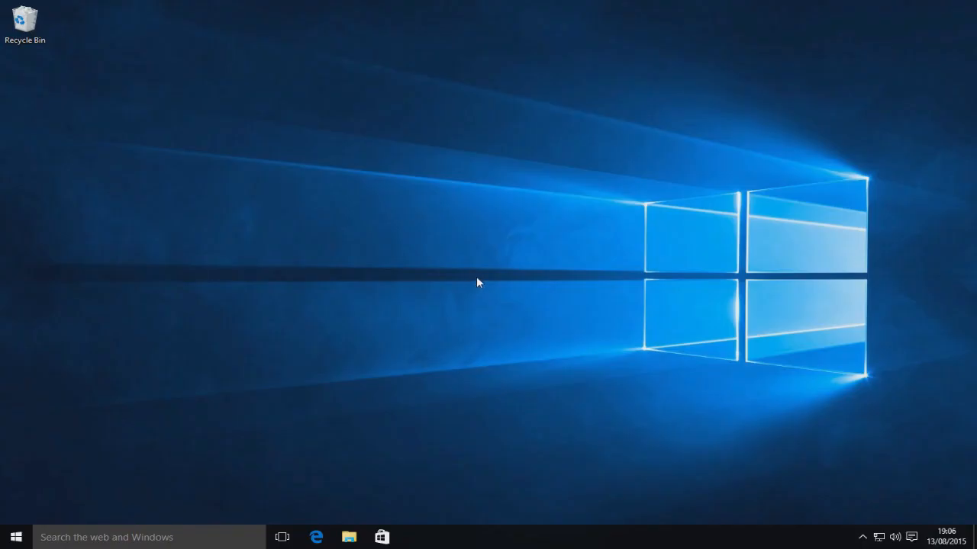
{"action": "mouse_move", "coordinate": [486, 297]}
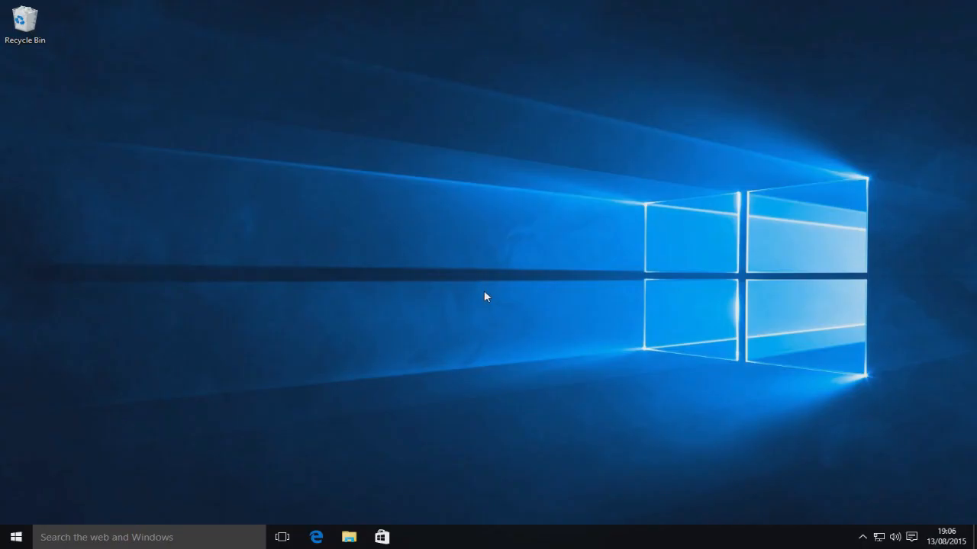
{"action": "mouse_move", "coordinate": [485, 314]}
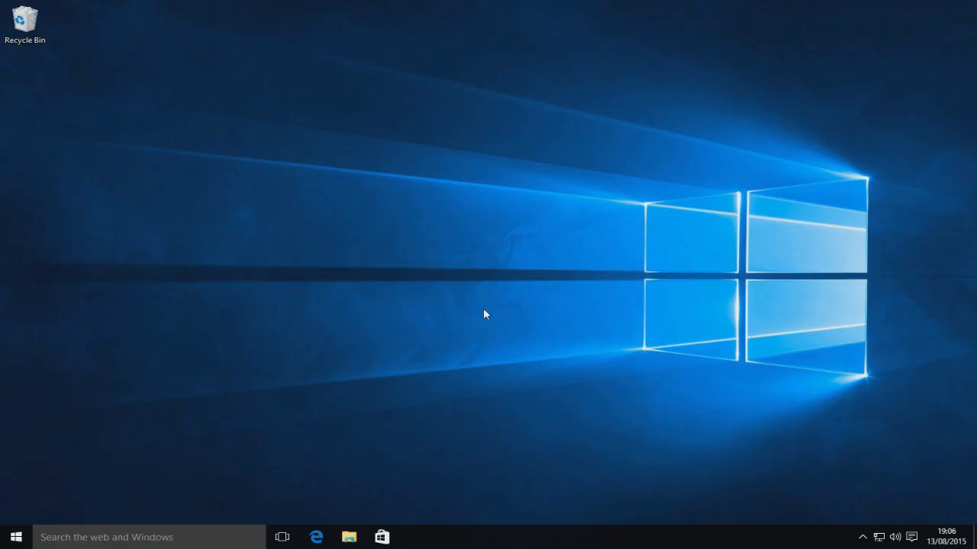
{"action": "mouse_move", "coordinate": [460, 347]}
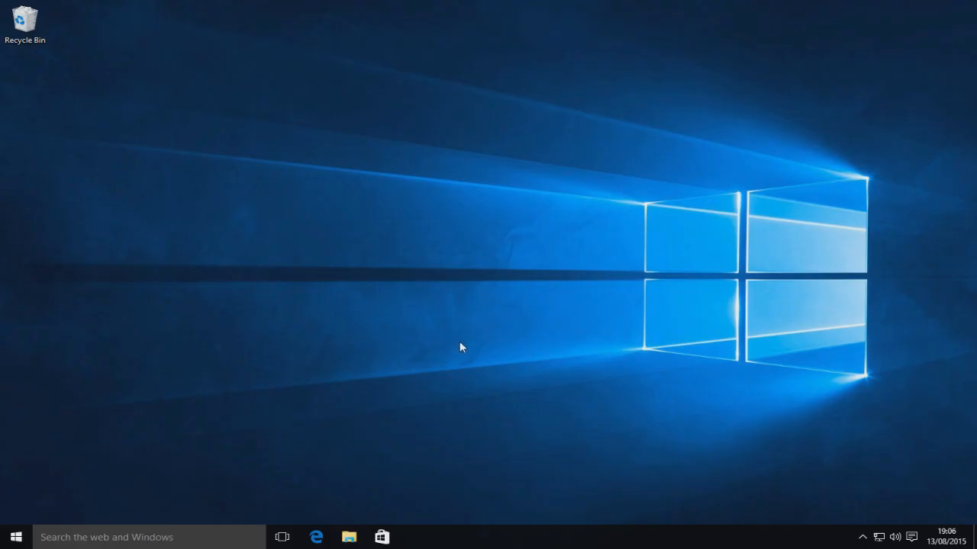
{"action": "mouse_move", "coordinate": [398, 365]}
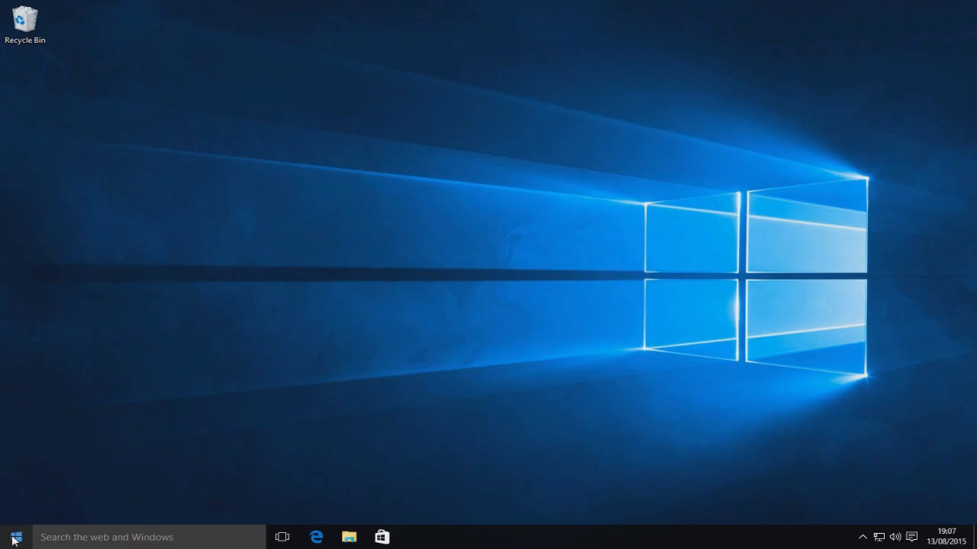
Step: Open Windows Settings from the Start menu and go to the Accounts page
{"action": "left_click", "coordinate": [16, 537]}
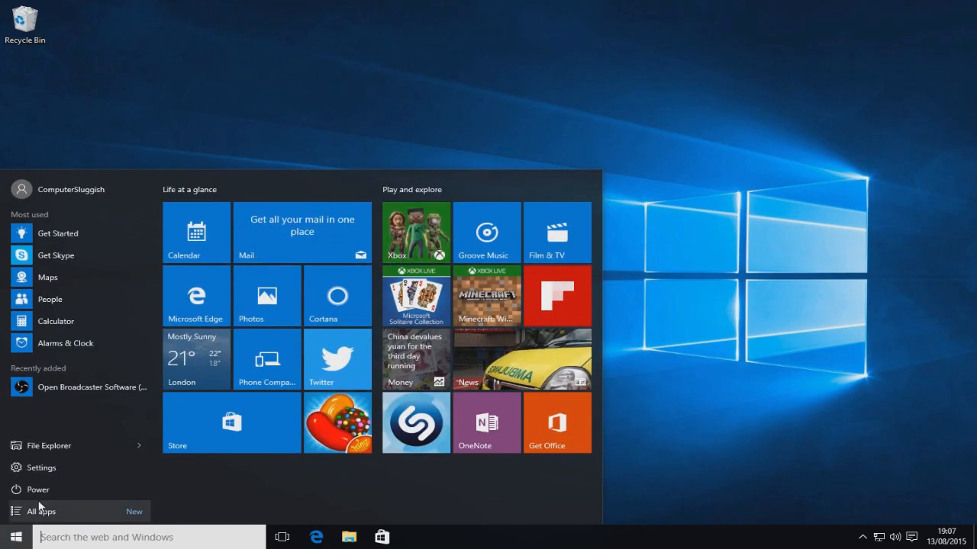
{"action": "left_click", "coordinate": [40, 468]}
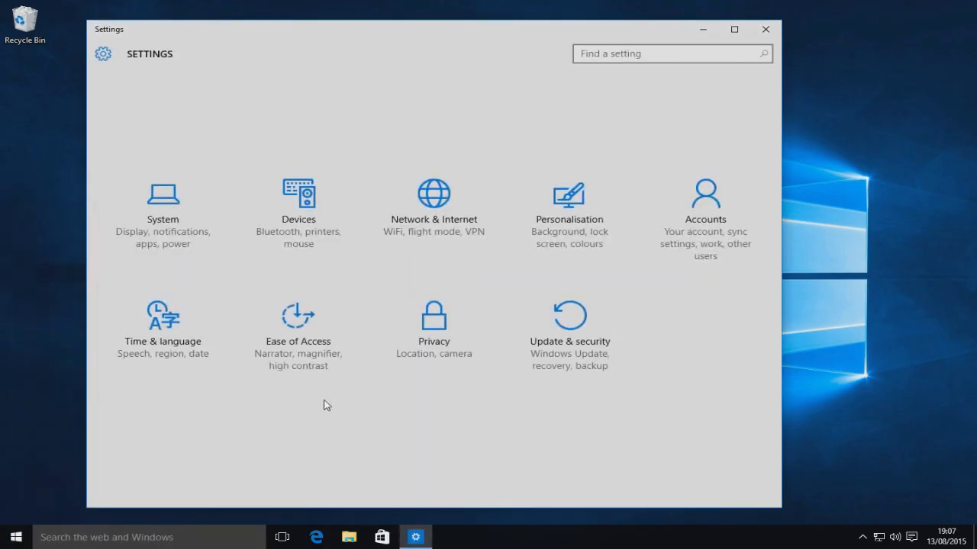
{"action": "left_click", "coordinate": [704, 198]}
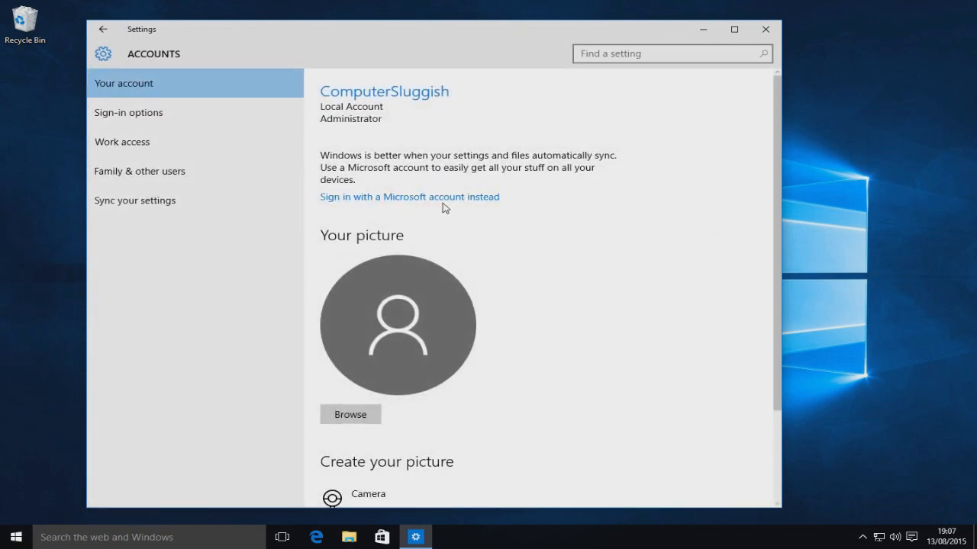
{"action": "mouse_move", "coordinate": [175, 178]}
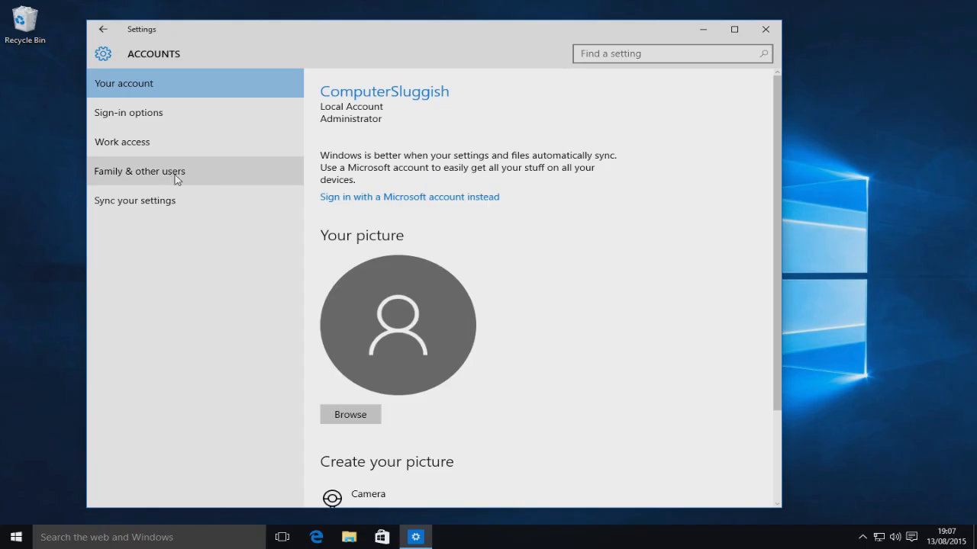
Step: Switch to the 'Family & other users' page listing the local accounts
{"action": "left_click", "coordinate": [139, 171]}
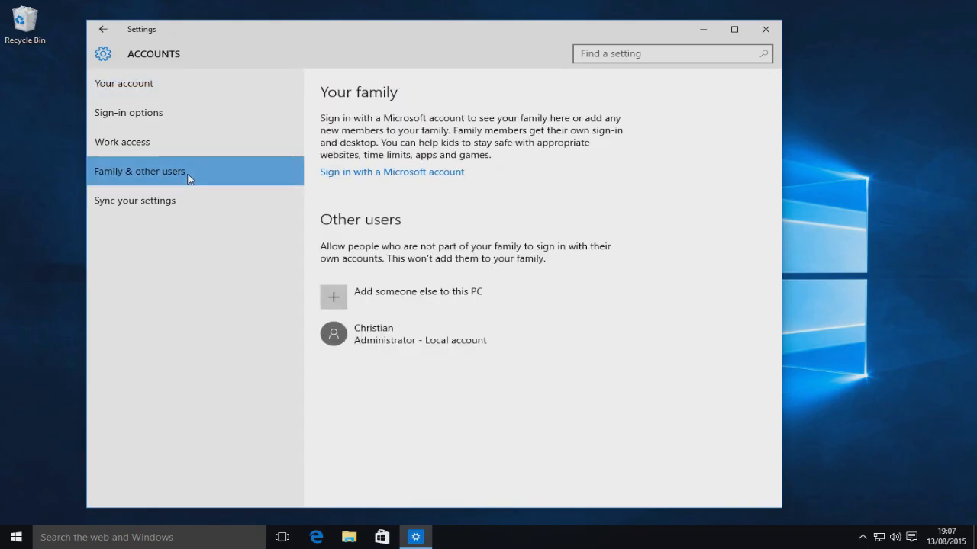
{"action": "mouse_move", "coordinate": [504, 360]}
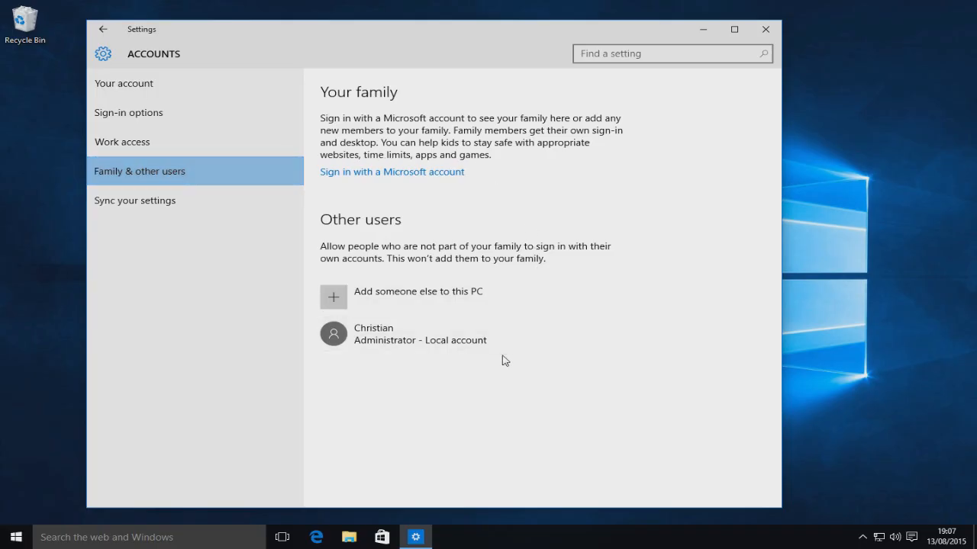
{"action": "mouse_move", "coordinate": [431, 334]}
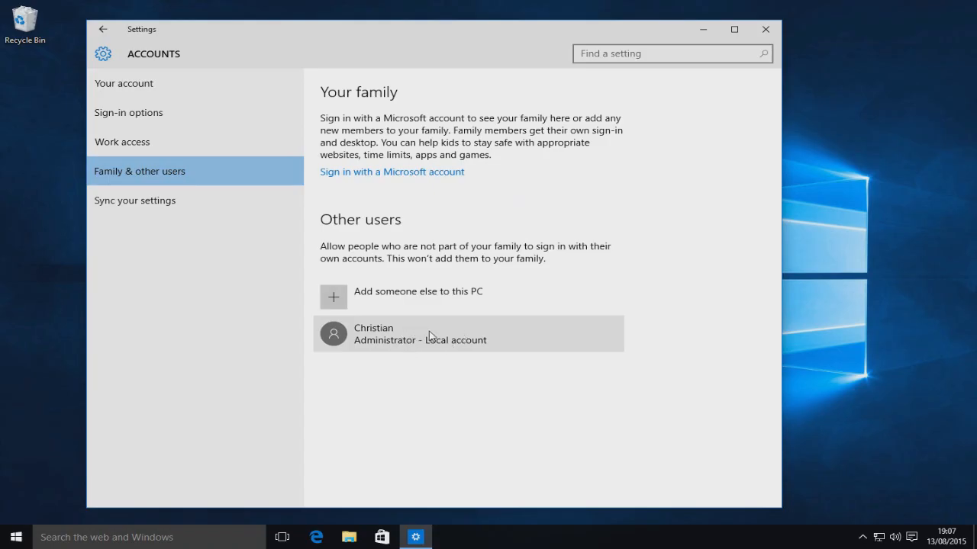
{"action": "mouse_move", "coordinate": [493, 341]}
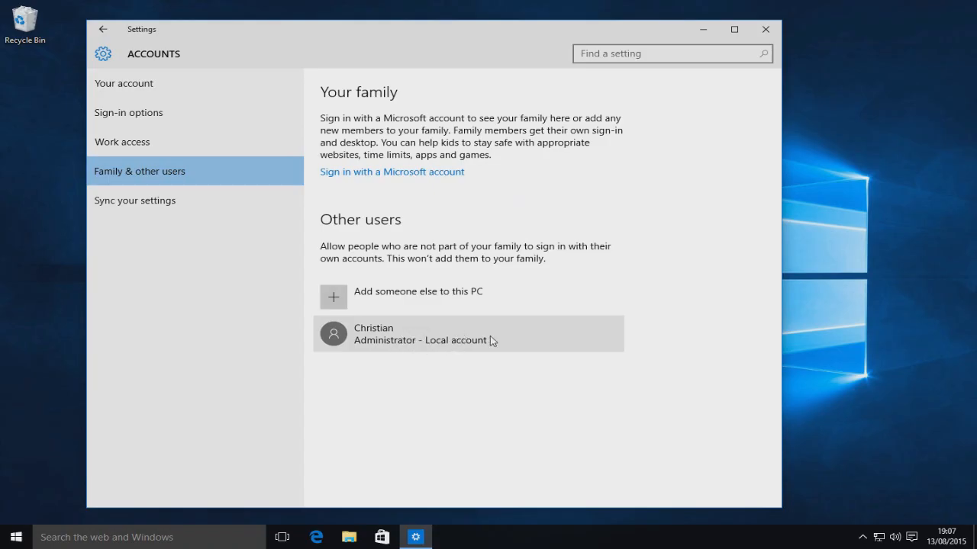
{"action": "mouse_move", "coordinate": [379, 347]}
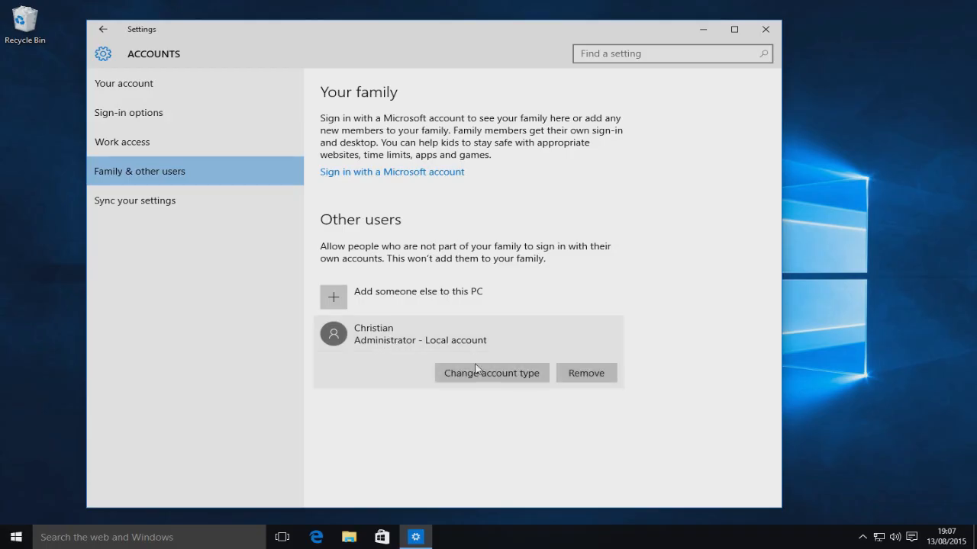
{"action": "mouse_move", "coordinate": [492, 377]}
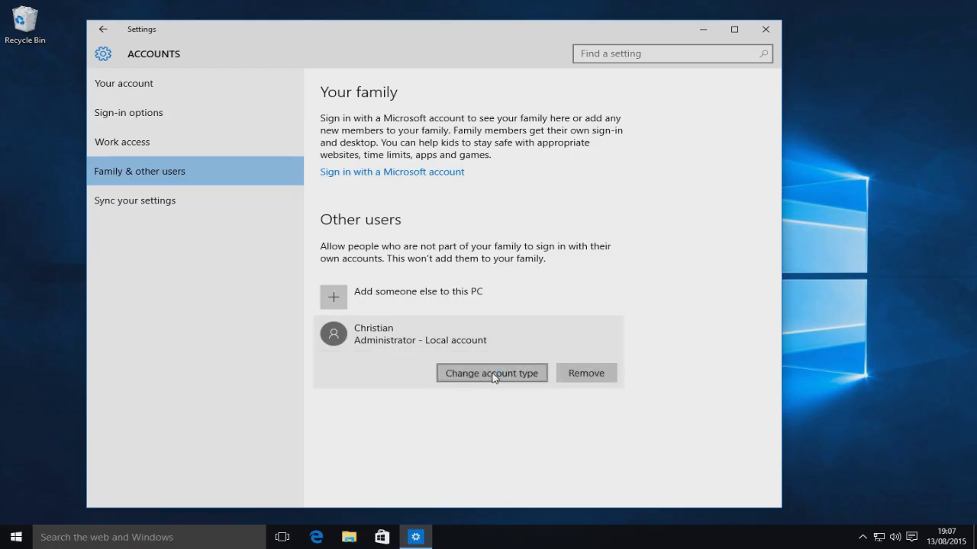
{"action": "left_click", "coordinate": [491, 374]}
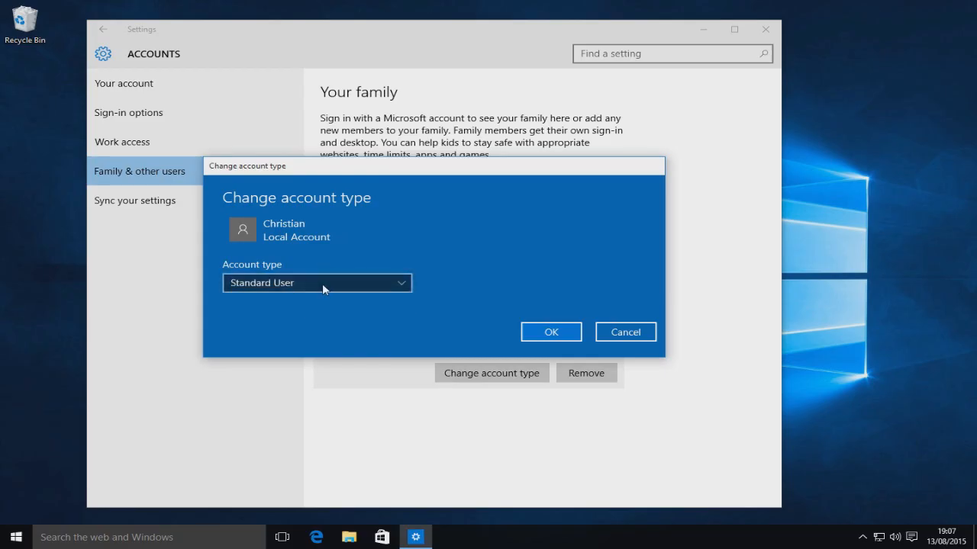
{"action": "left_click", "coordinate": [316, 283]}
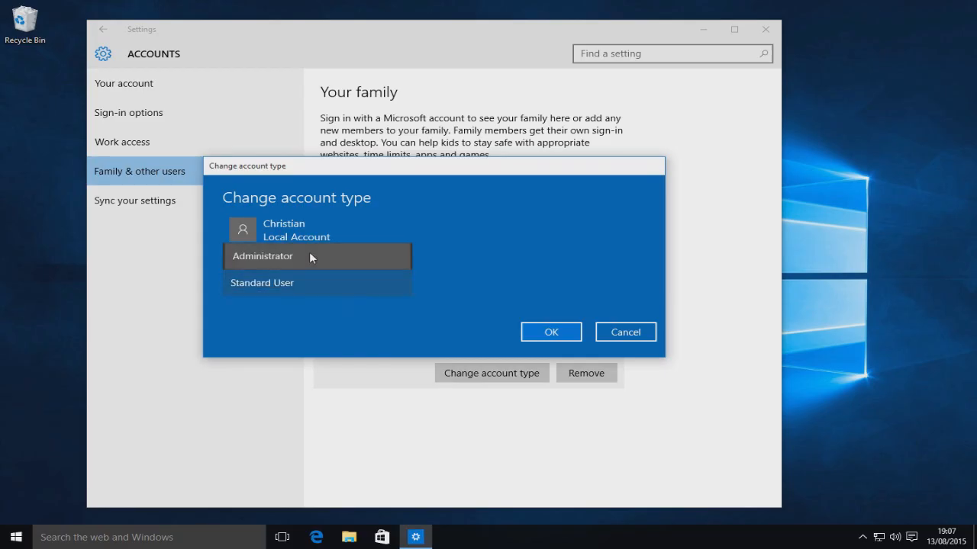
{"action": "left_click", "coordinate": [263, 256]}
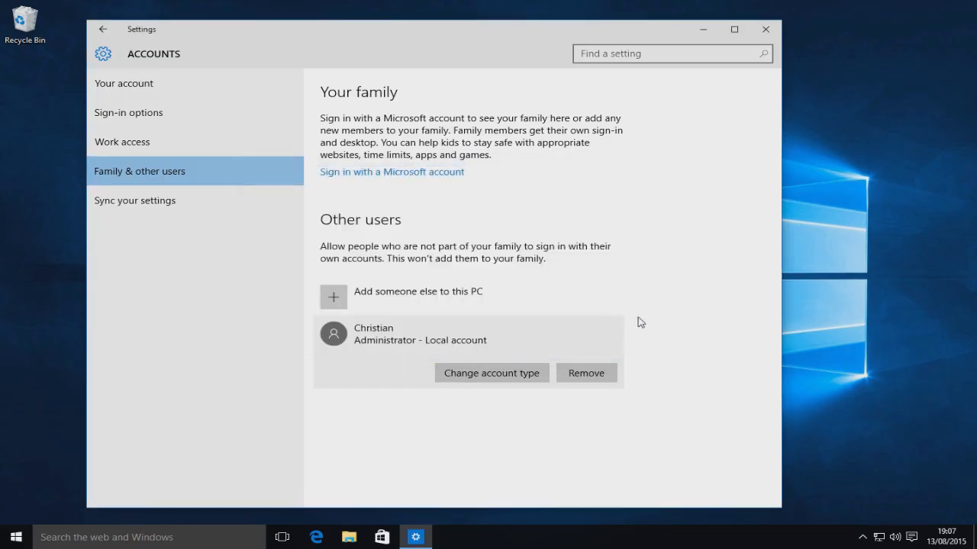
{"action": "mouse_move", "coordinate": [660, 312]}
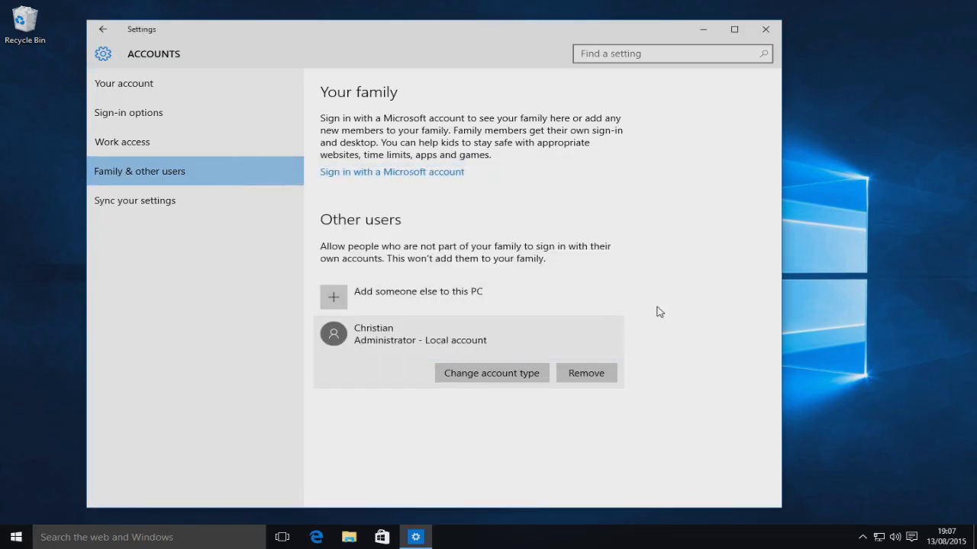